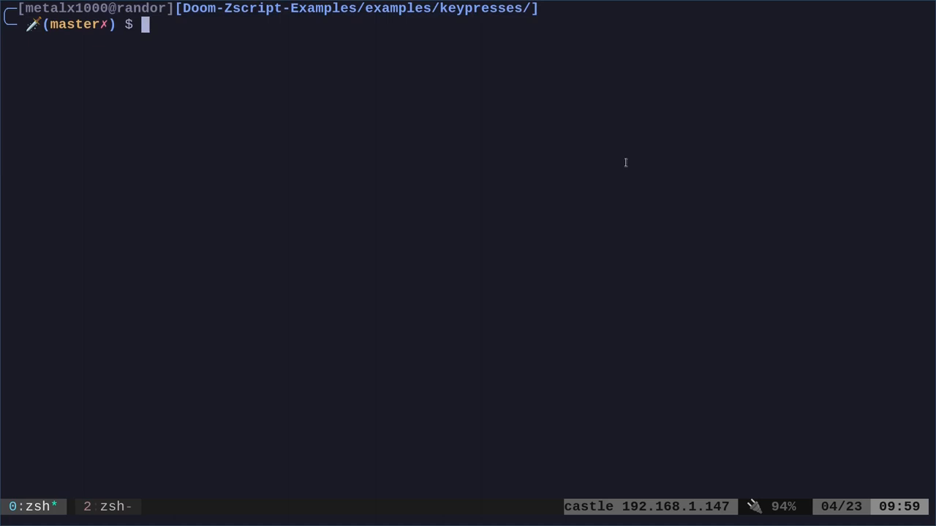
mouse_move(674, 155)
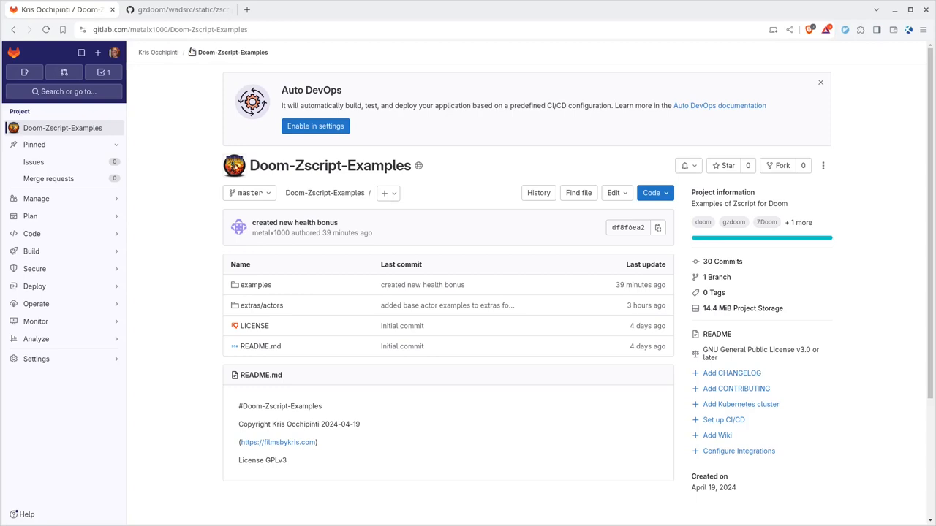
mouse_move(280, 283)
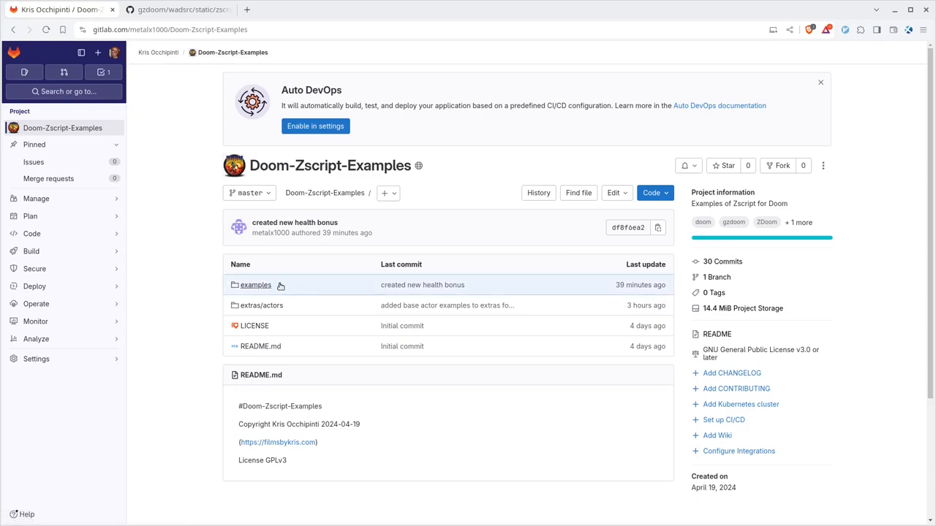
Navigate into examples/keypresses in the GitLab Doom-Zscript-Examples repository.
click(254, 284)
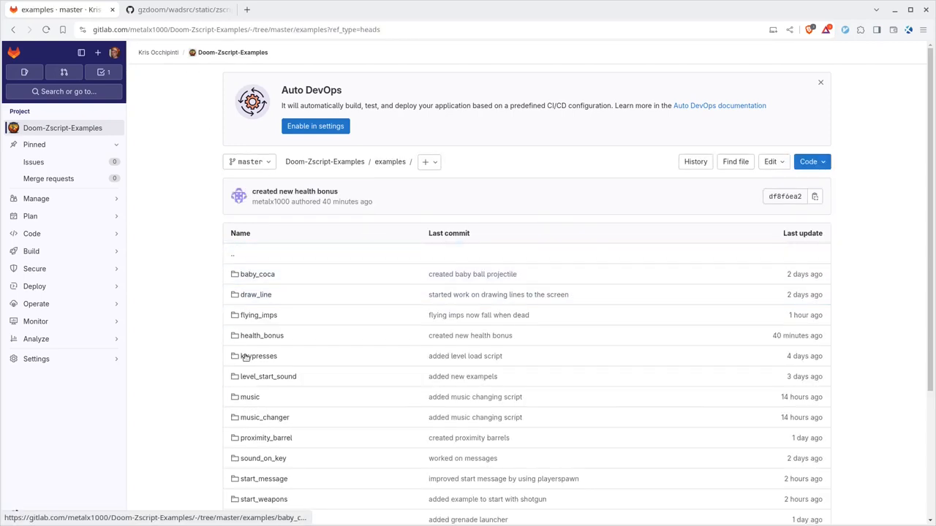
mouse_move(257, 357)
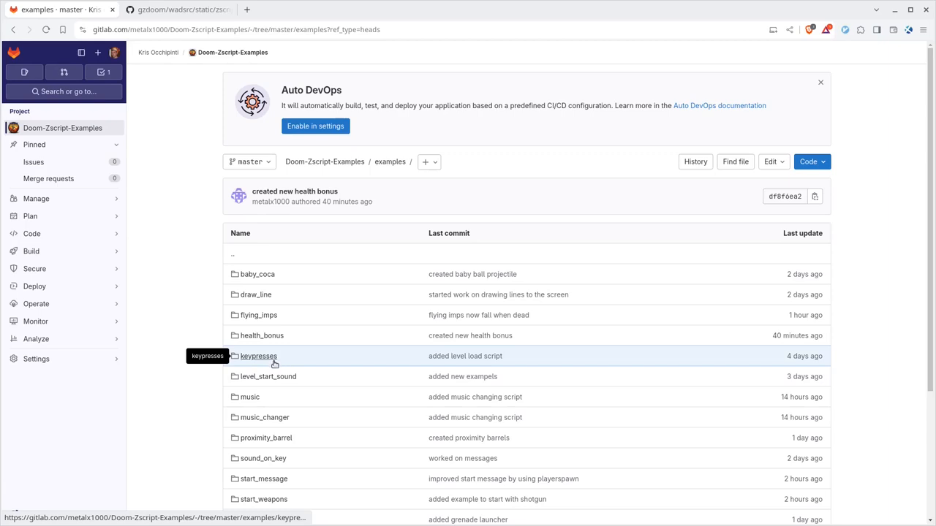
click(257, 357)
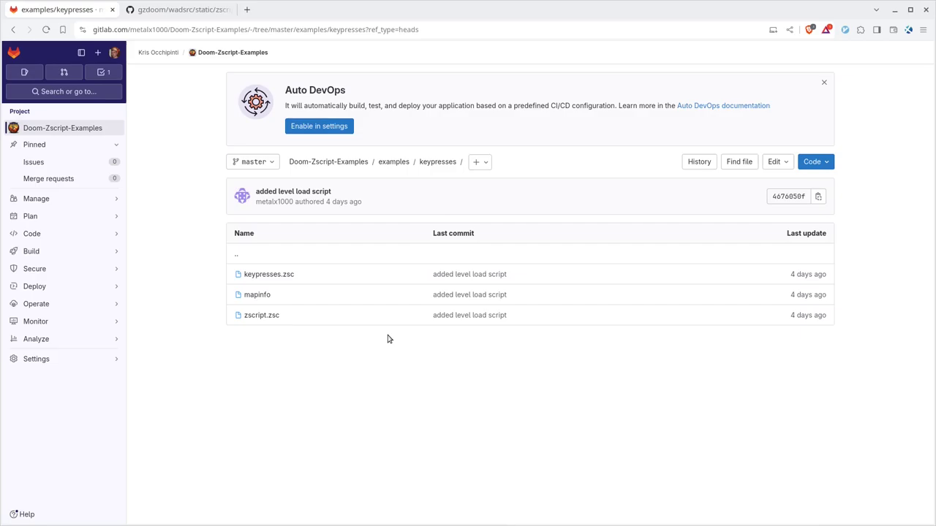
Switch to the terminal, list the keypresses folder and enter vim zscript.zsc.
key(alt+Tab)
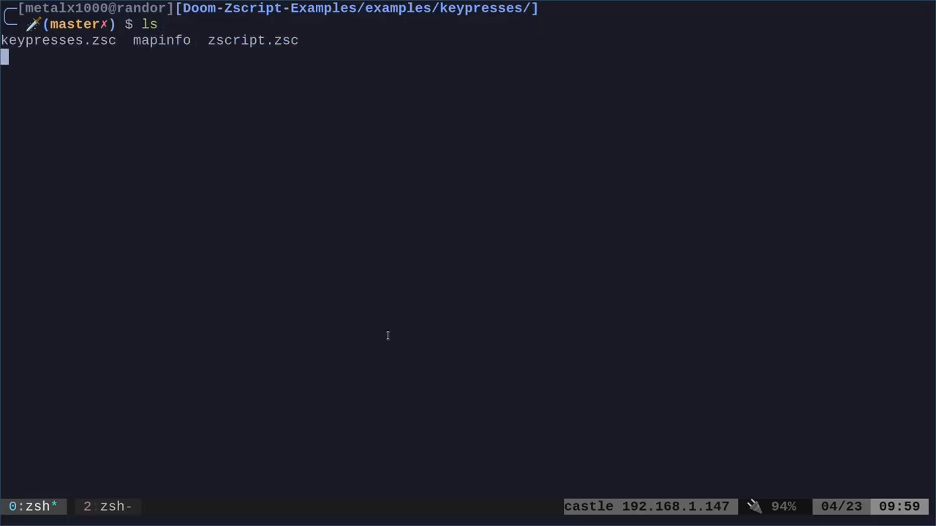
key(Return)
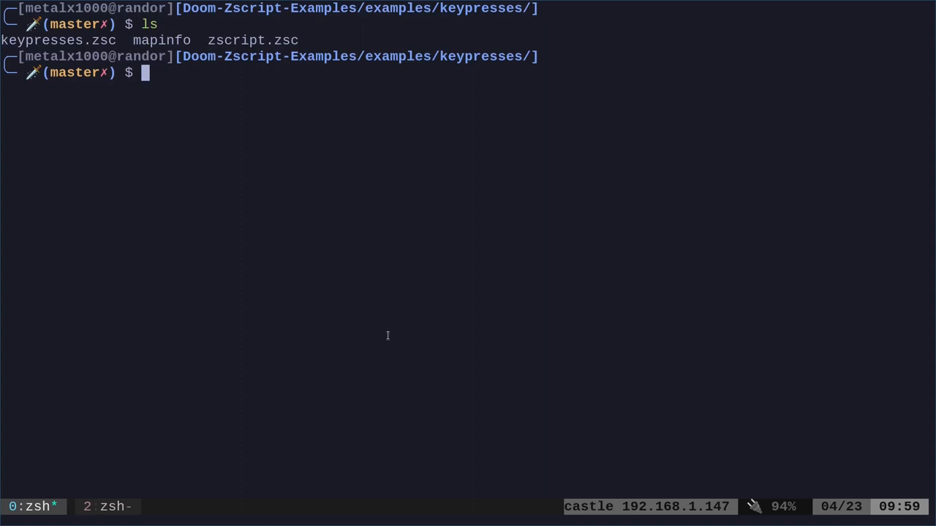
text(vim zscript.zsc)
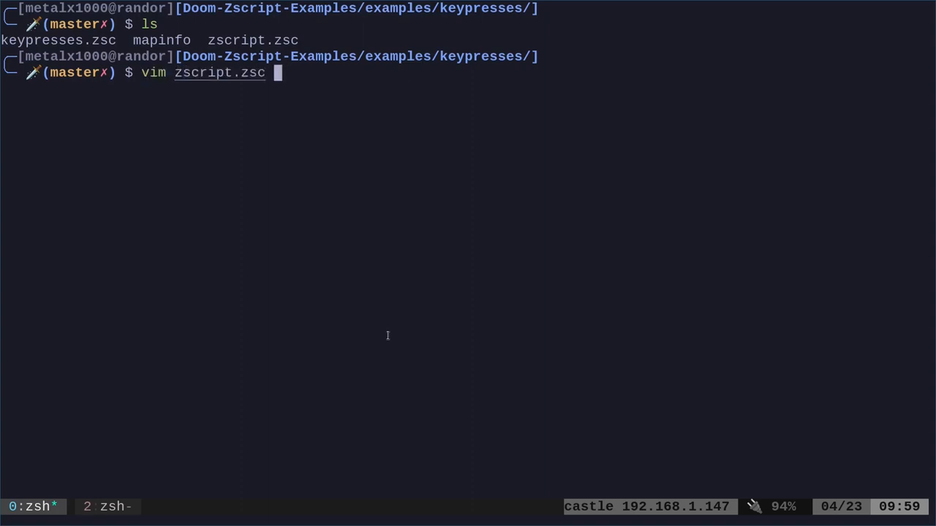
key(Return)
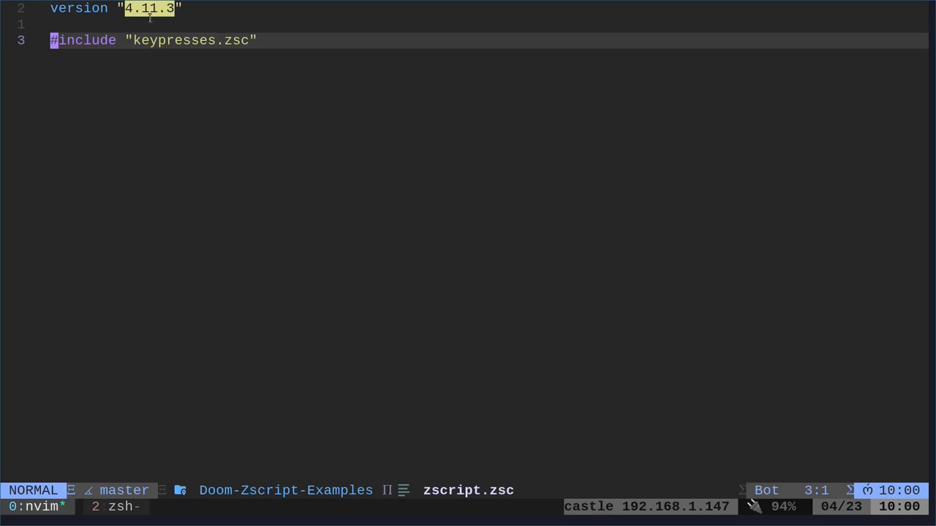
mouse_move(222, 123)
text(vim)
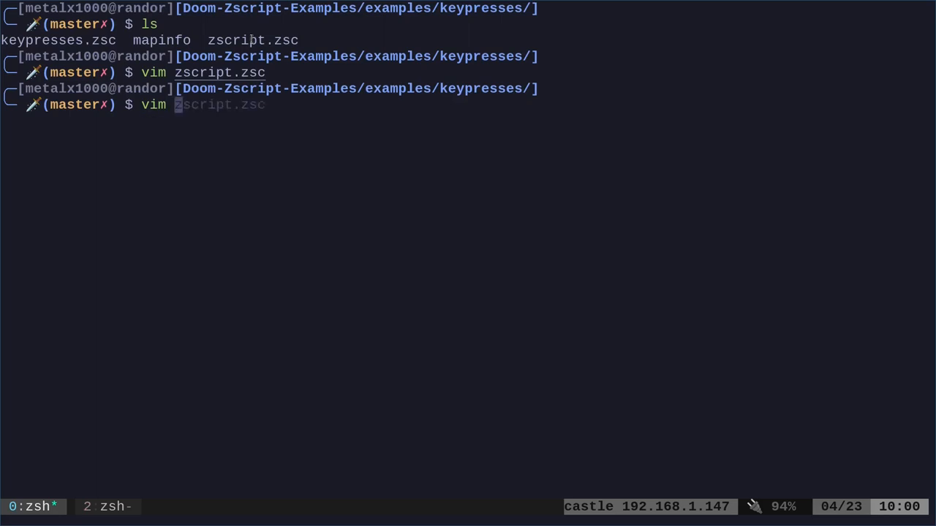
mouse_move(361, 144)
text( keypresses.zsc)
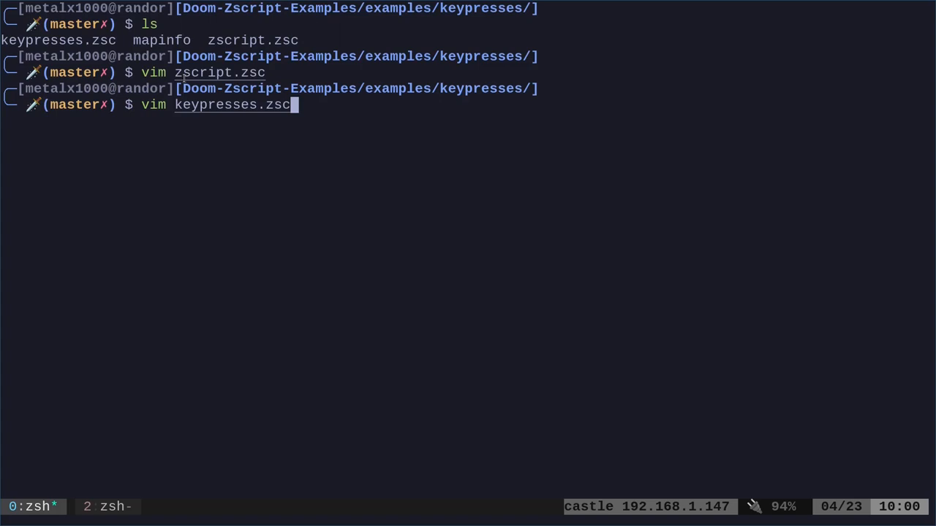
Run vim keypresses.zsc to open the KeyPresses event handler.
key(Return)
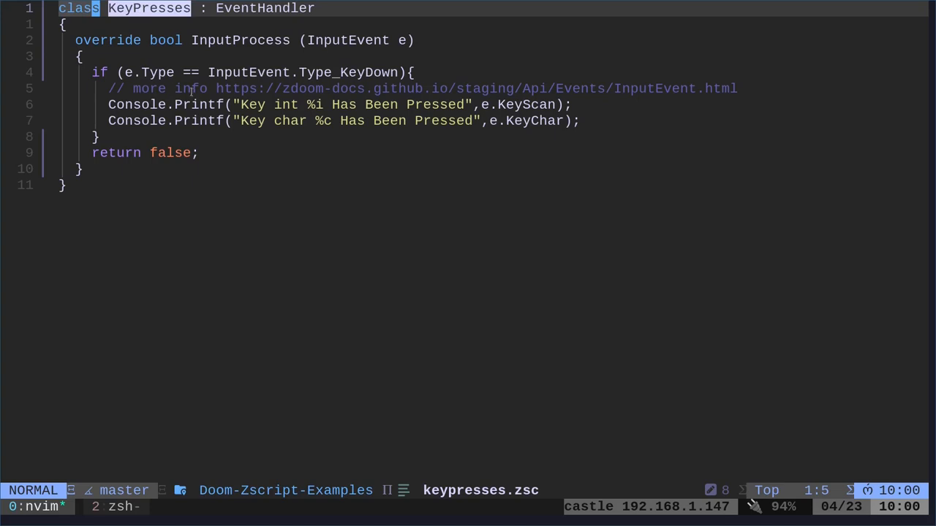
mouse_move(258, 13)
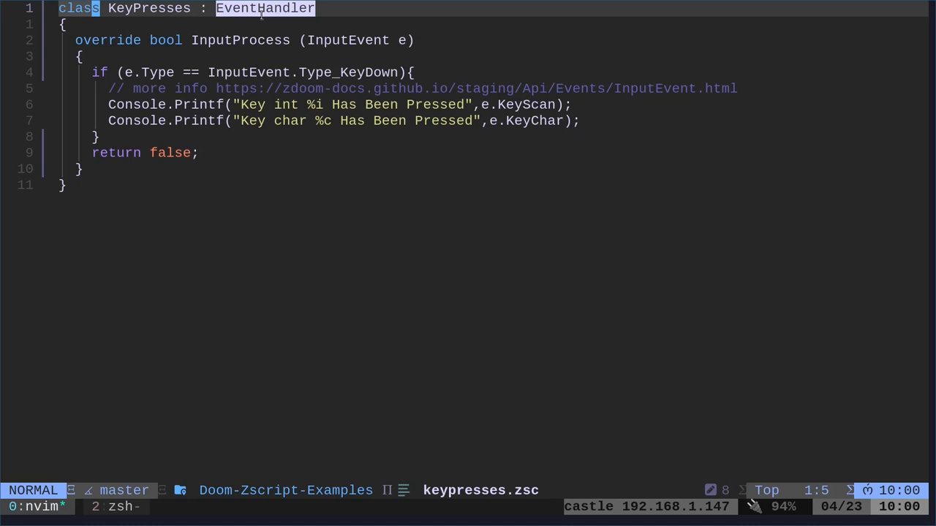
mouse_move(237, 41)
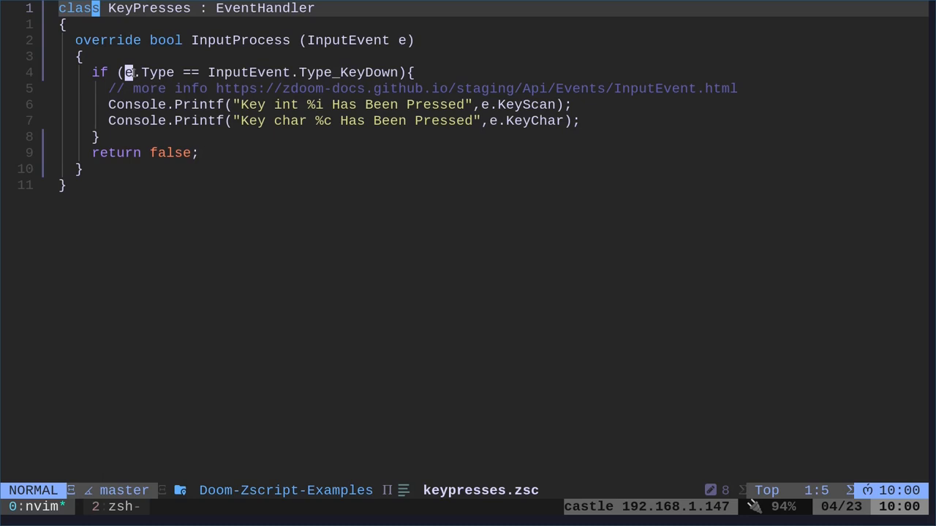
Move word by word through keypresses.zsc toward the zdoom-docs URL in the comment.
key(w)
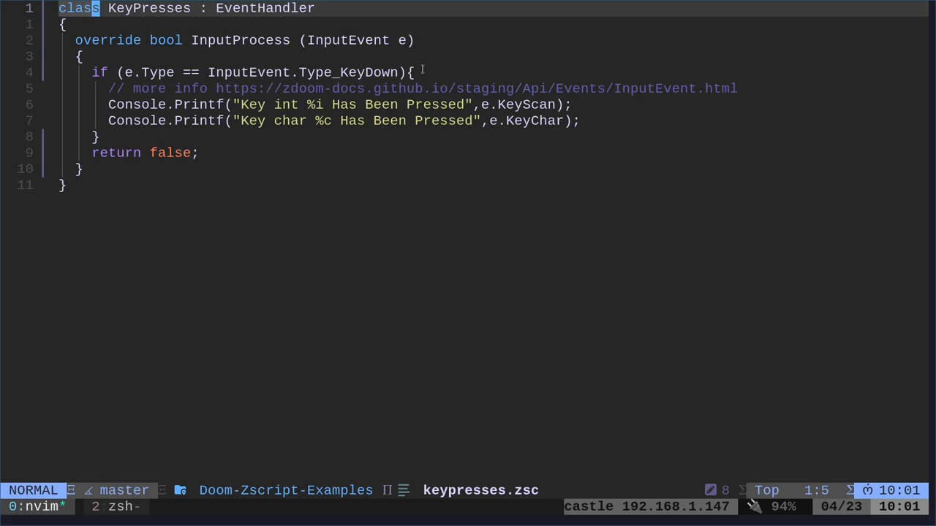
mouse_move(409, 62)
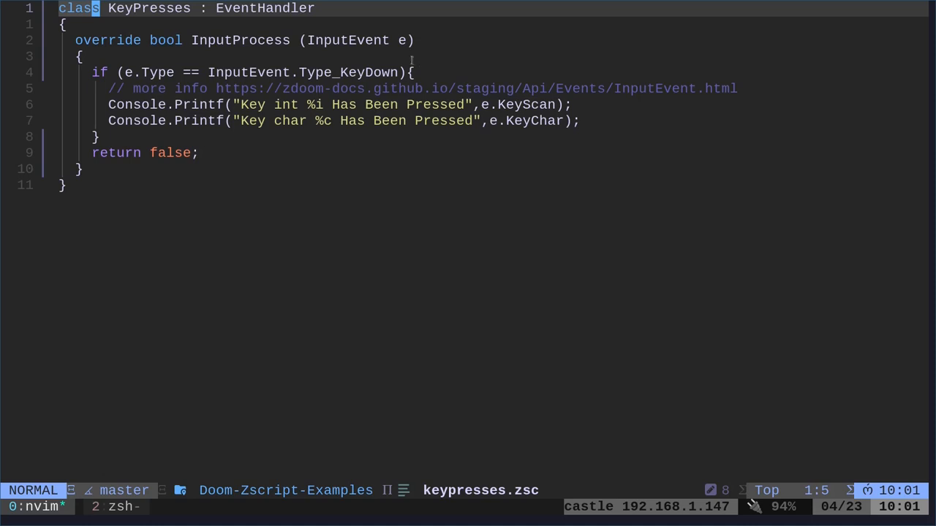
mouse_move(222, 100)
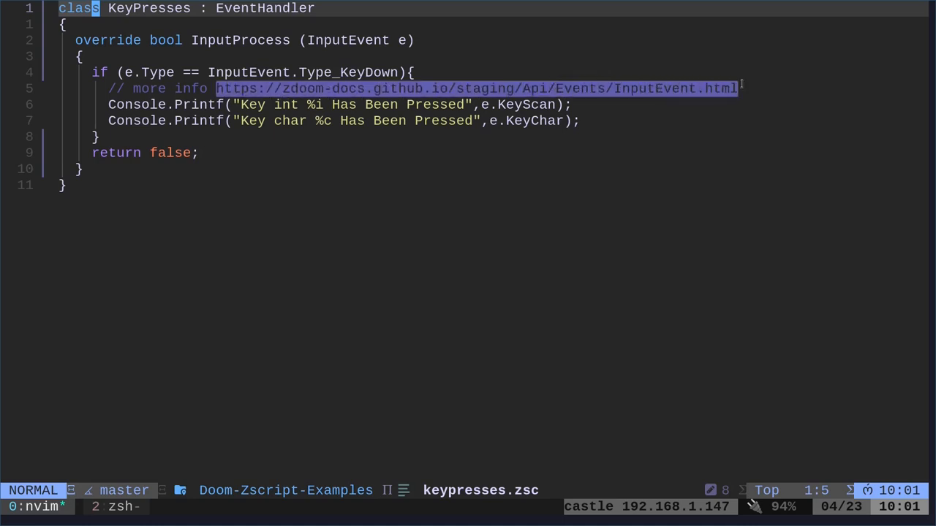
mouse_move(626, 149)
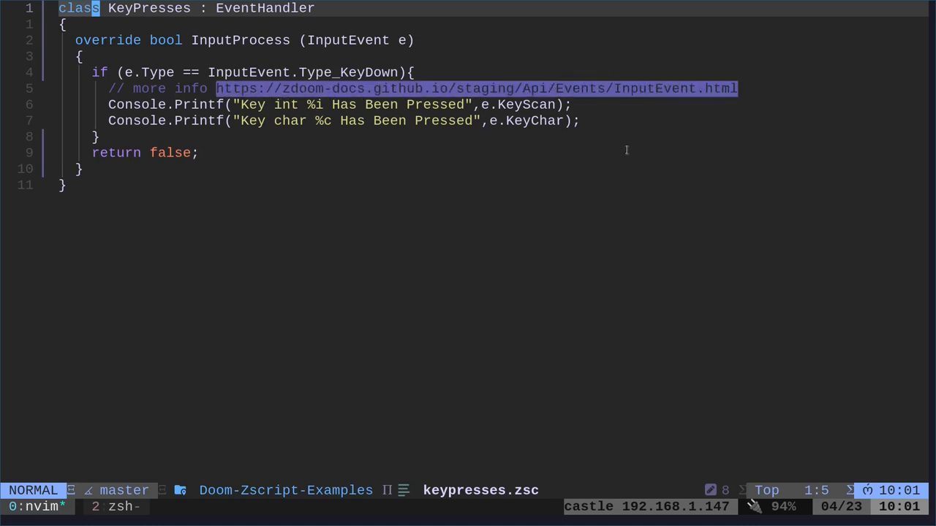
mouse_move(539, 95)
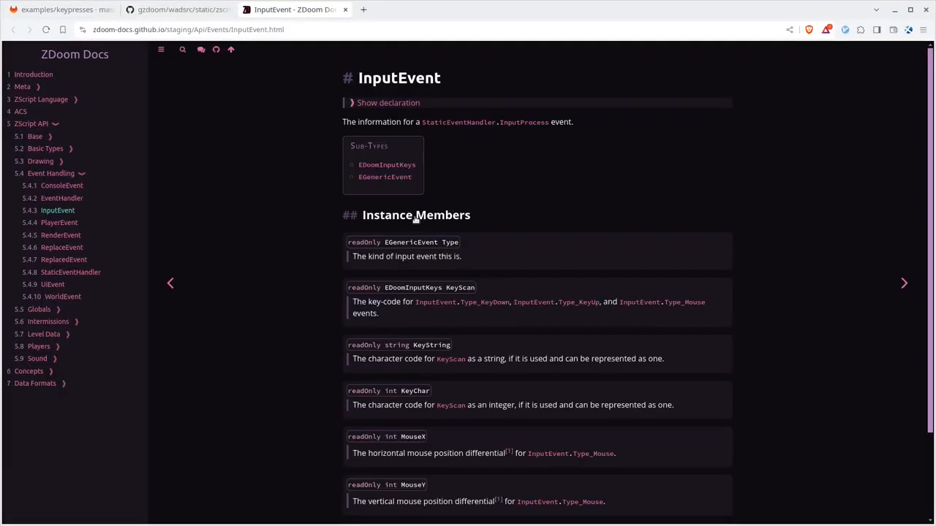
scroll(down, 3)
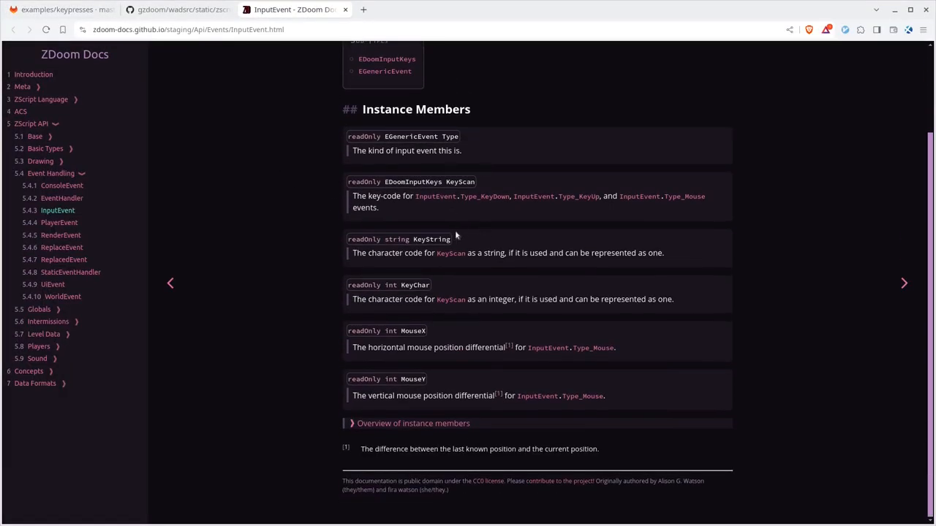
scroll(up, 3)
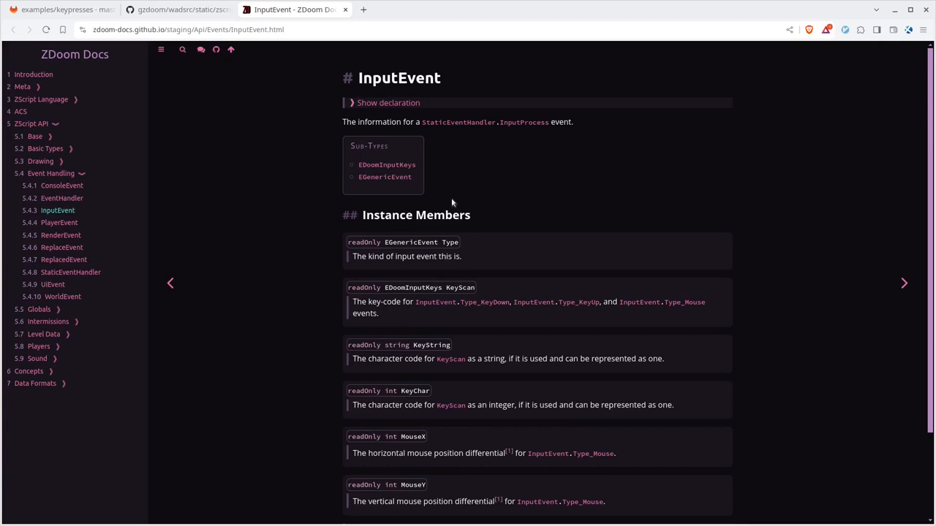
scroll(down, 3)
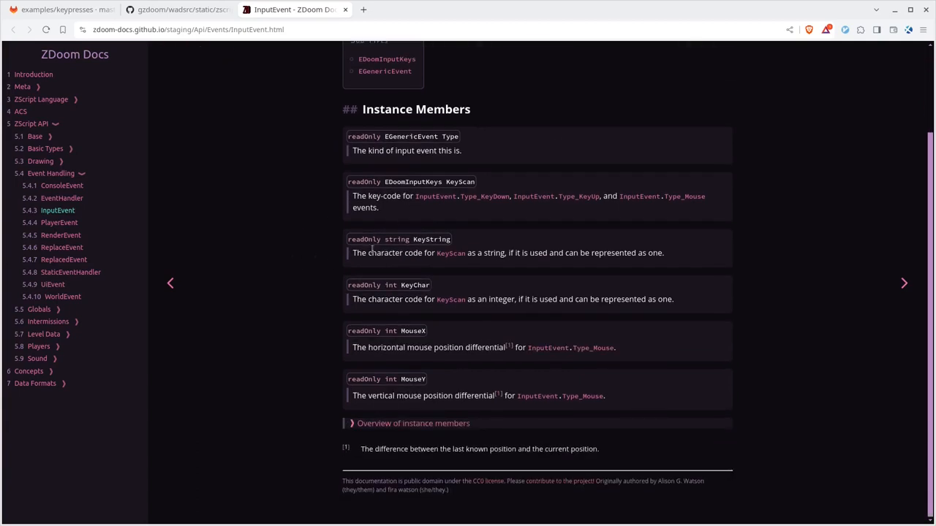
mouse_move(480, 321)
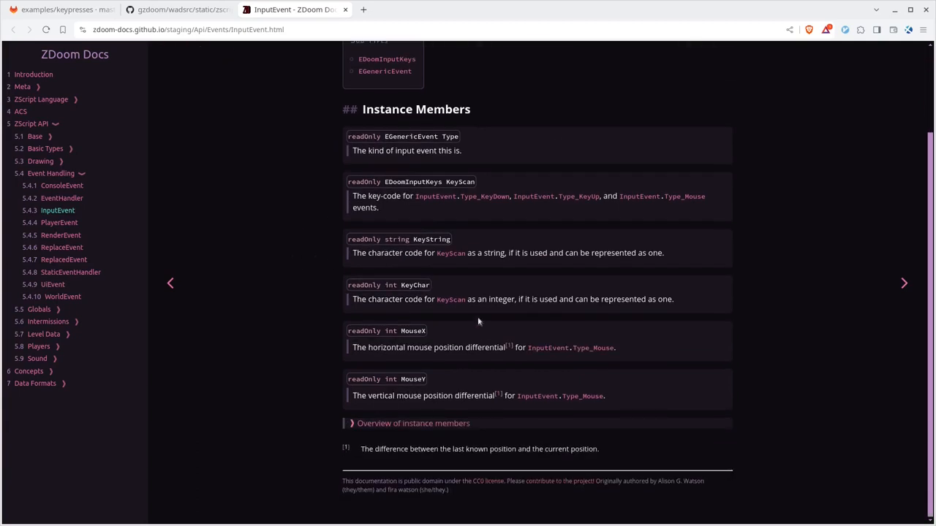
double_click(413, 331)
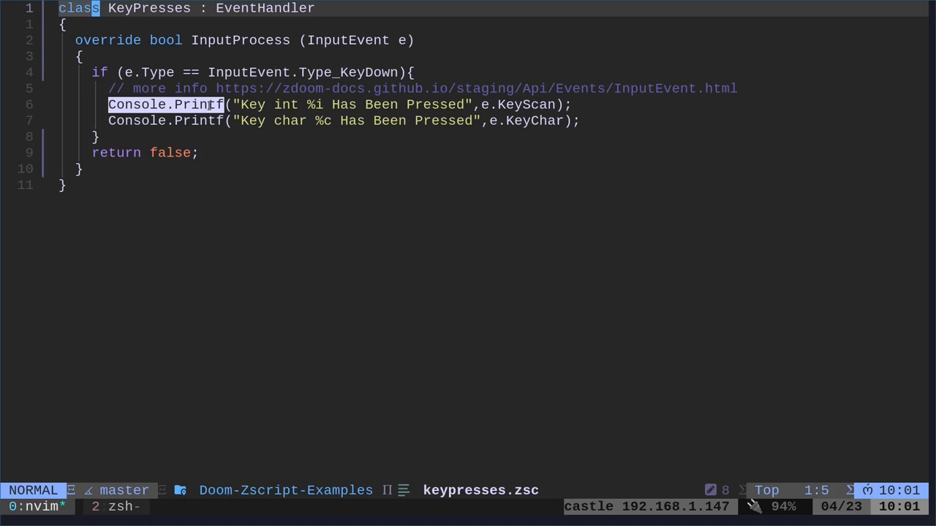
mouse_move(360, 151)
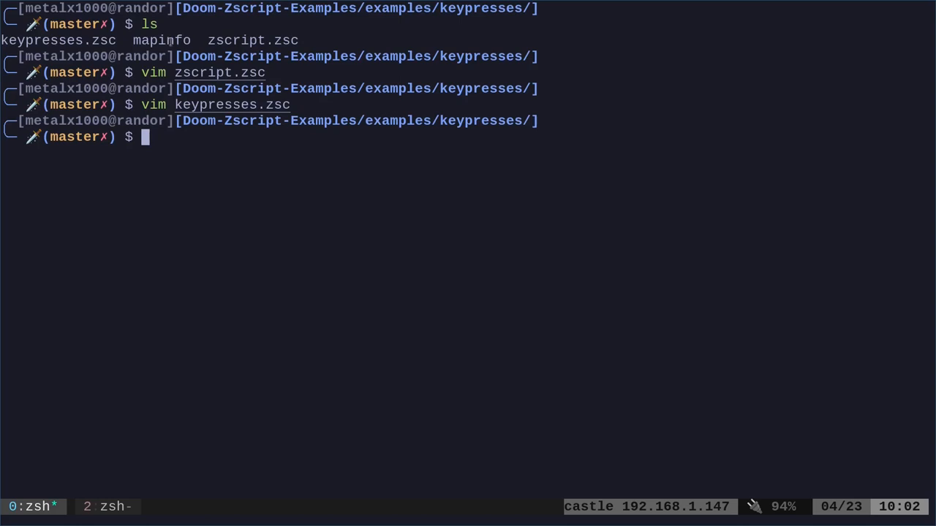
Run vim mapinfo to view the GameInfo block adding the KeyPresses handler.
double_click(160, 41)
text(vim)
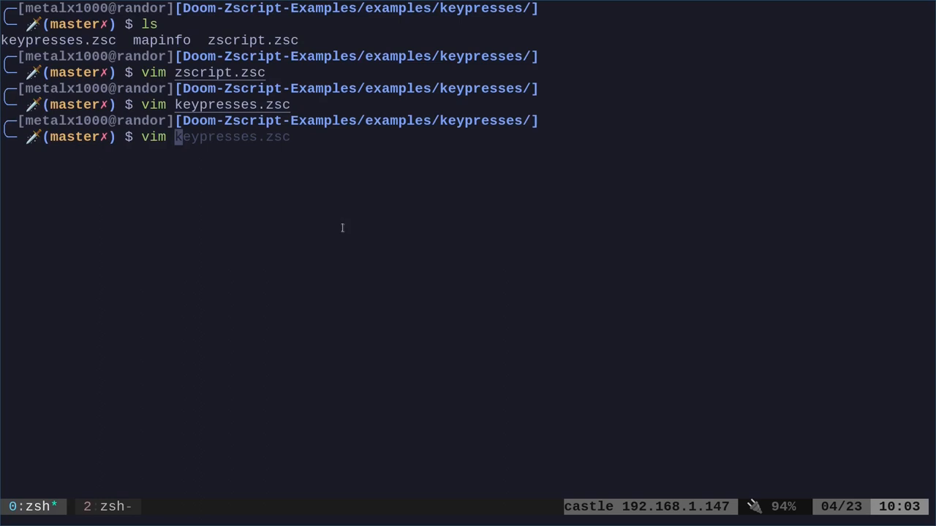
key(Return)
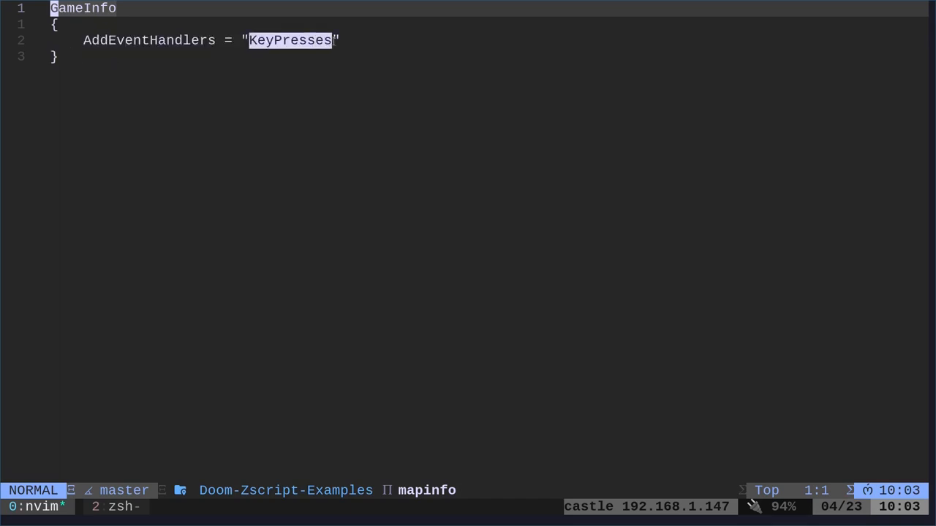
text(:q!)
text(gz)
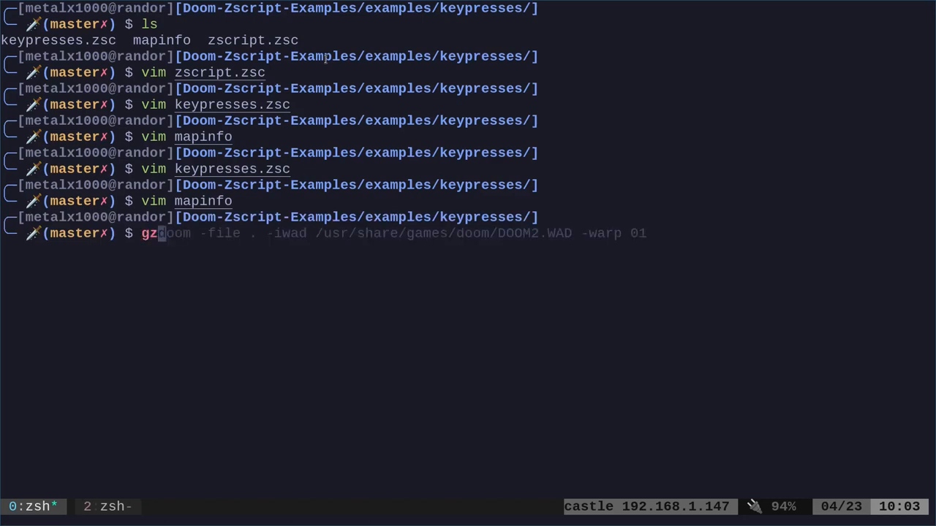
Run gzdoom -file . -iwad /usr/share/games/doom/DOOM2.WAD -warp 01 to start Entryway.
key(End)
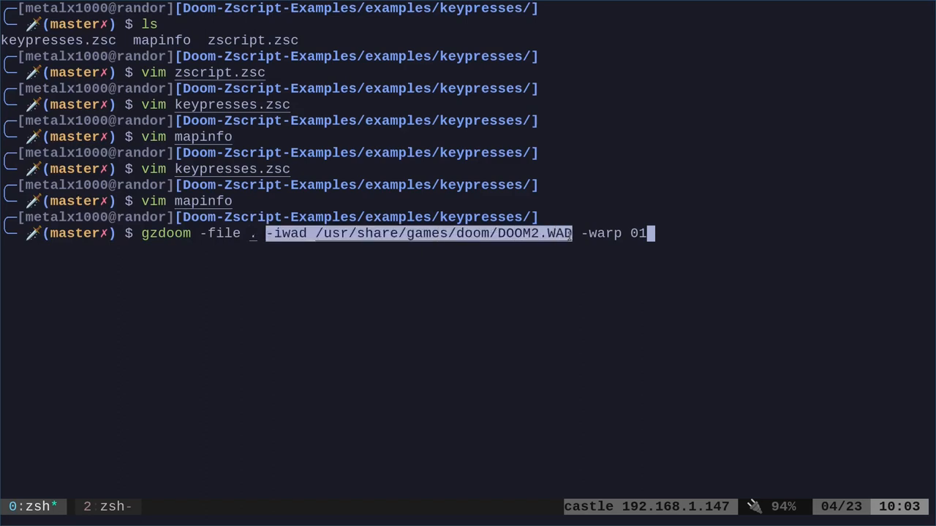
key(Return)
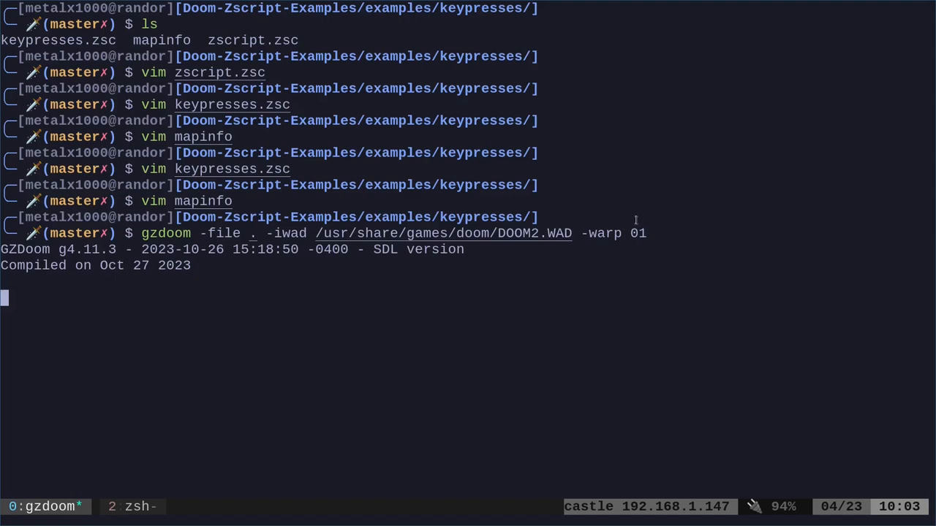
key(Return)
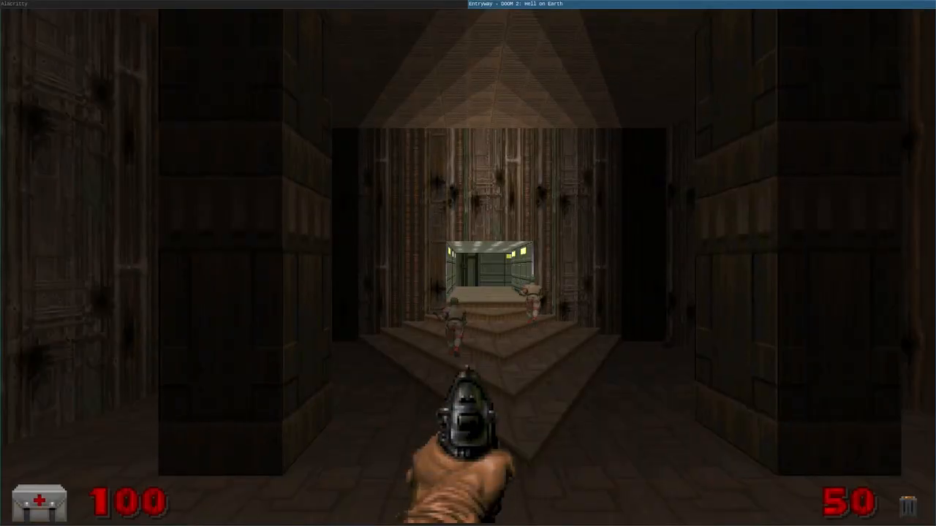
Press S and F in the level to see each key's int code and character announced.
key(s)
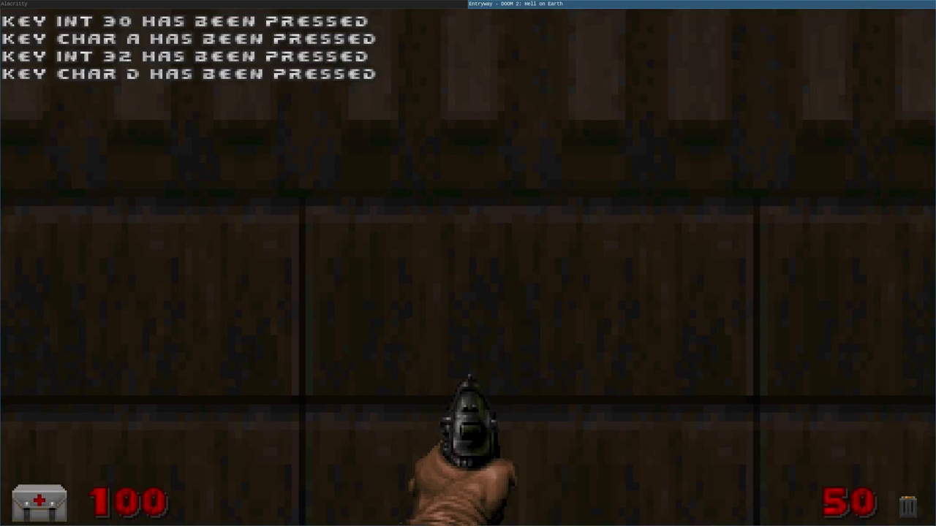
key(f)
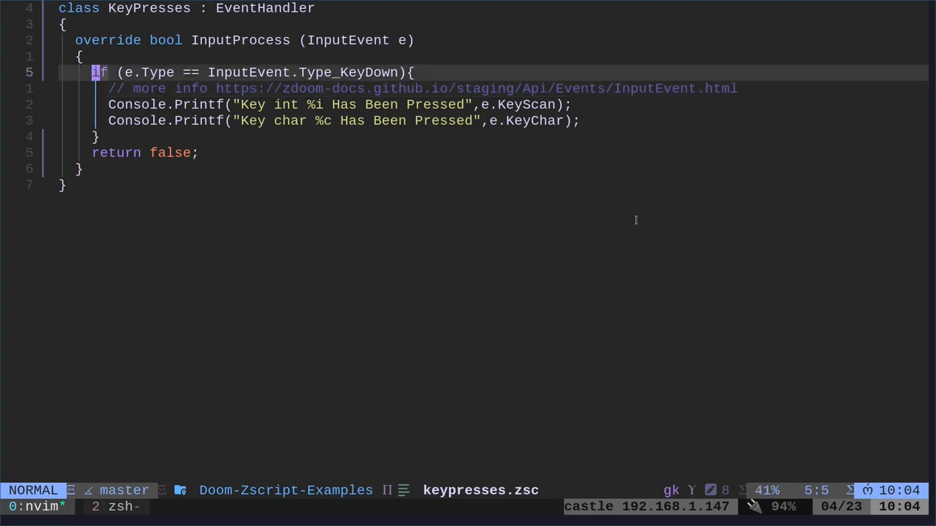
Add an if(e.KeyChar == "f") block inside the KeyDown check.
text(if()
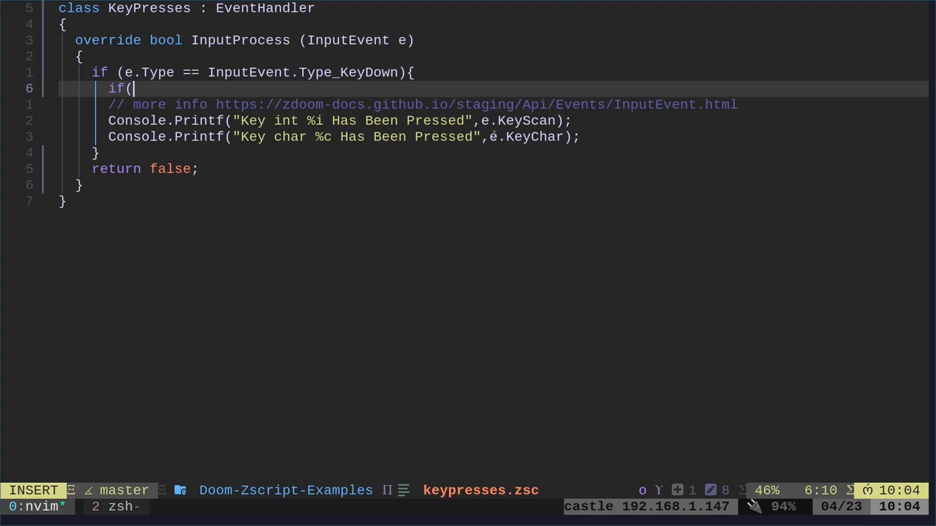
text(e.KeyChar)
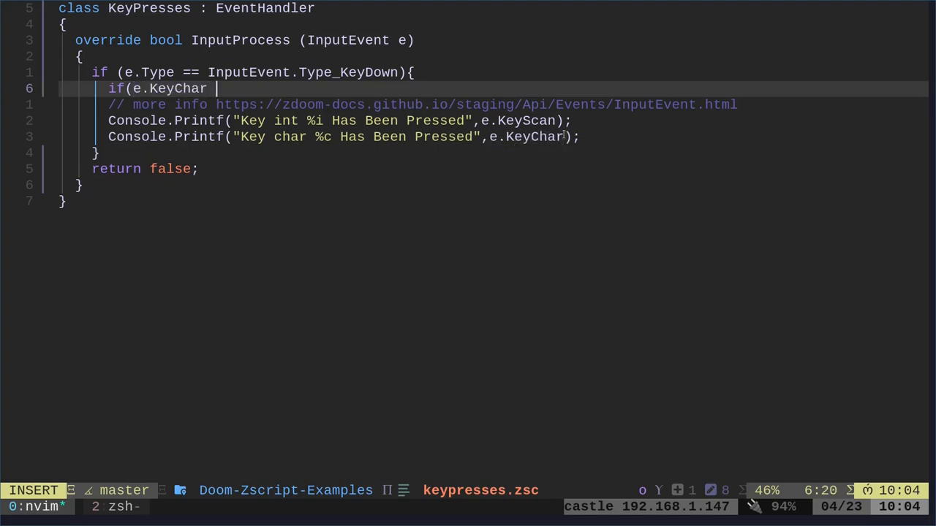
text(== "f"){)
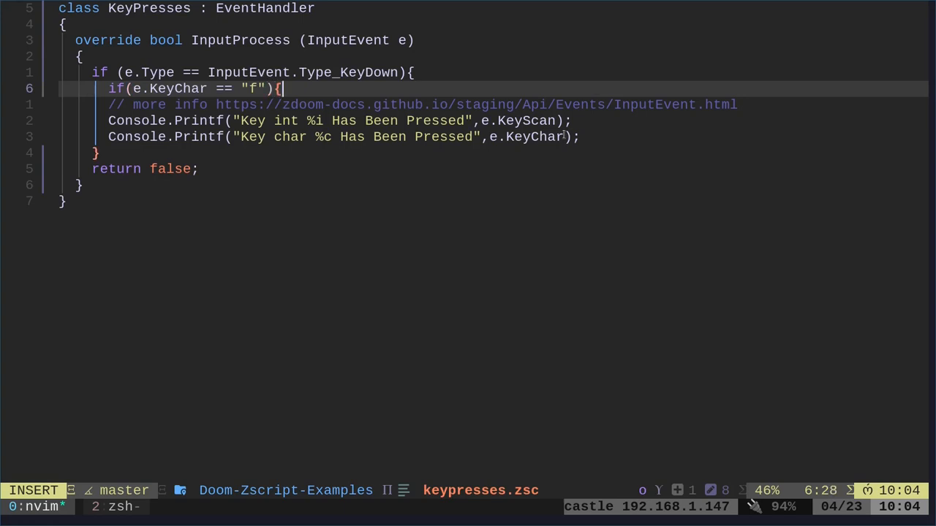
key(Return)
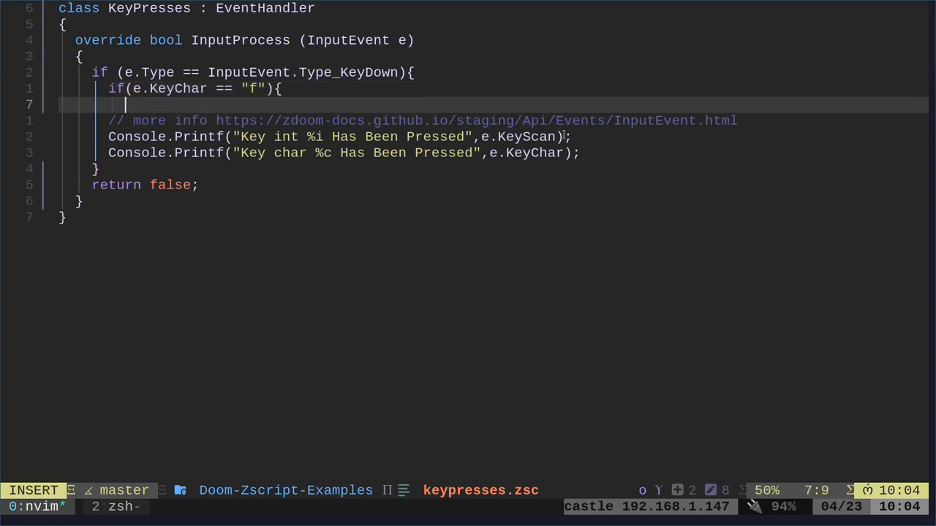
Inside it print TEXTCOLOR_RED .. "You pressed 'F'" with Console.Printf, followed by an else.
text(Console.Printf(TEXTCOLOR_ .. "\n");)
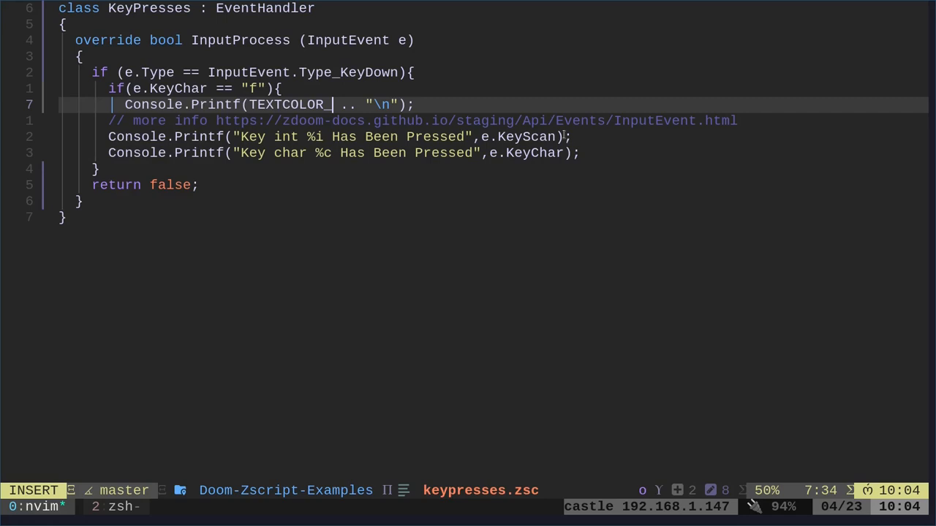
text(RED)
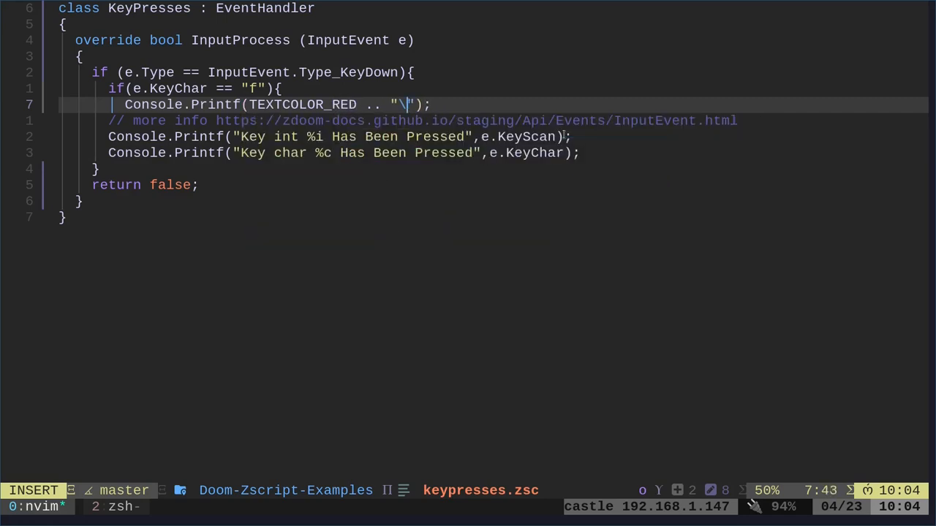
key(BackSpace)
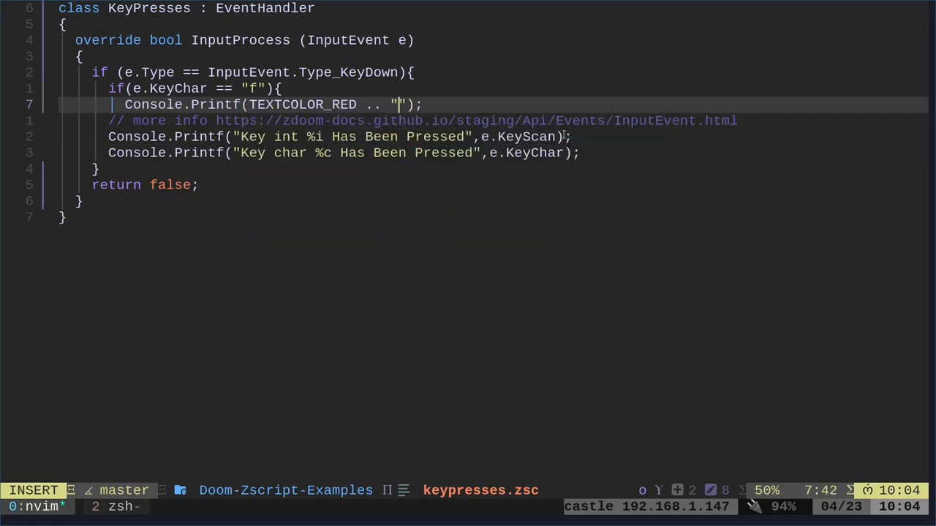
text(You)
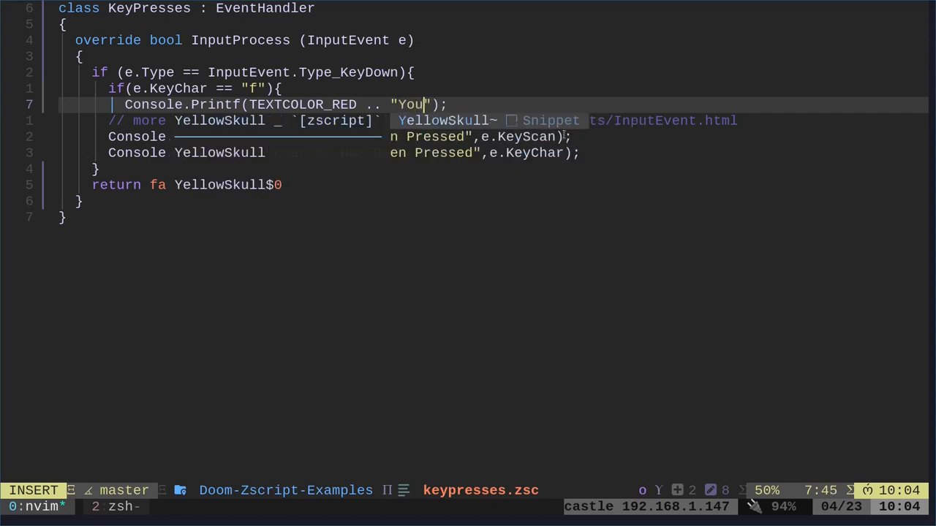
text(pressed)
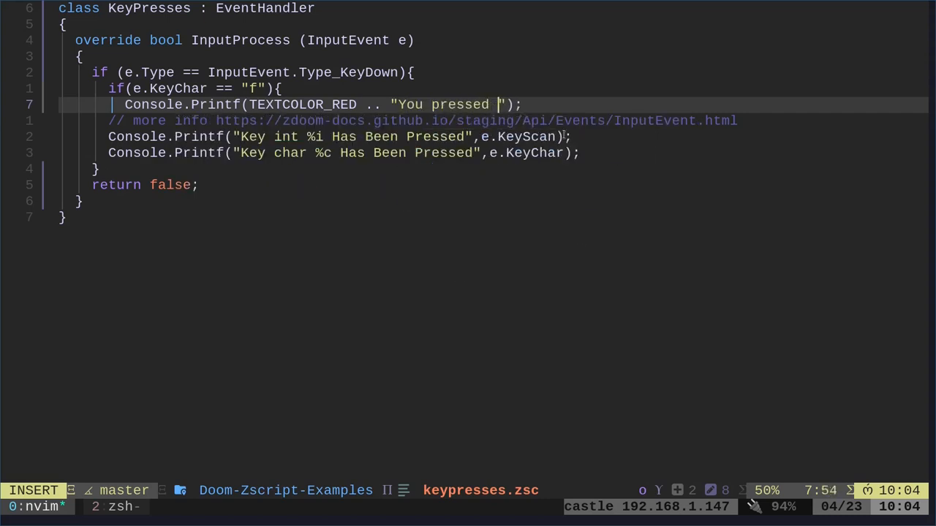
text(F')
text(})
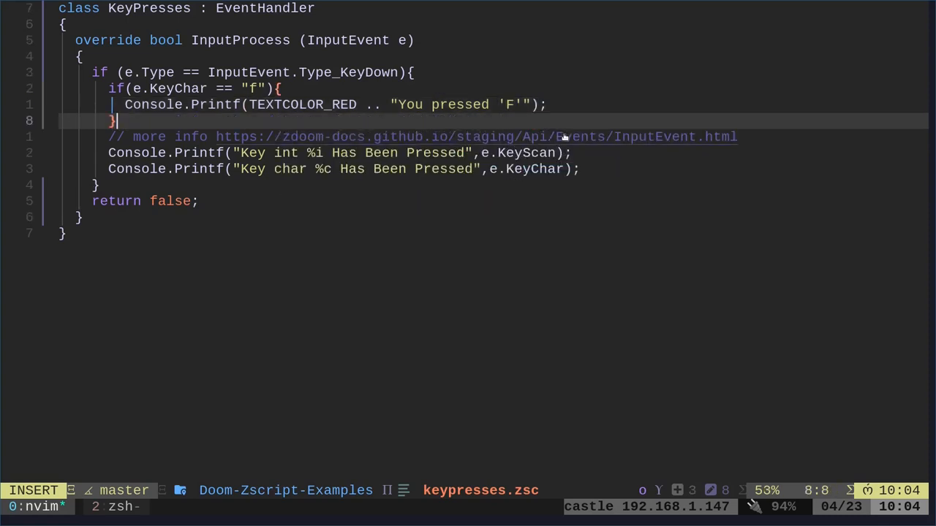
text(else)
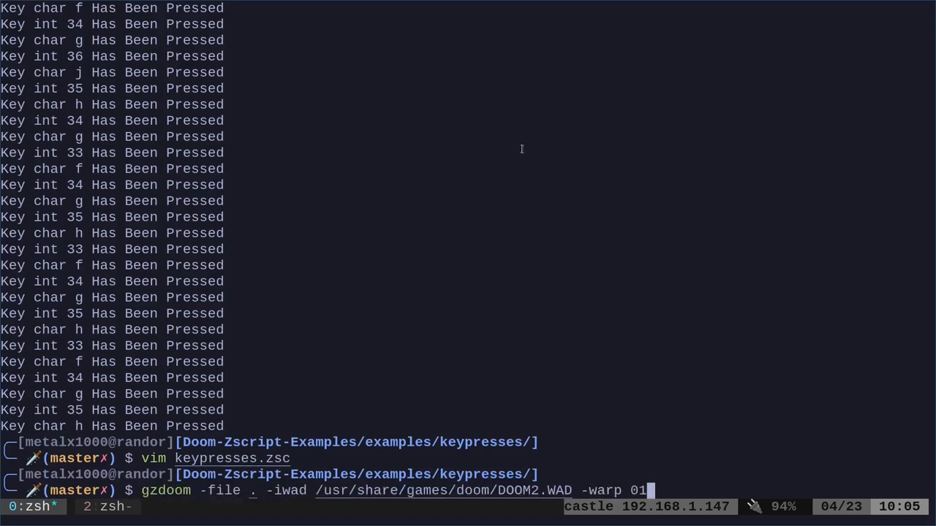
Relaunch GZDoom on map 01 and press H and F to test the new red message.
key(Return)
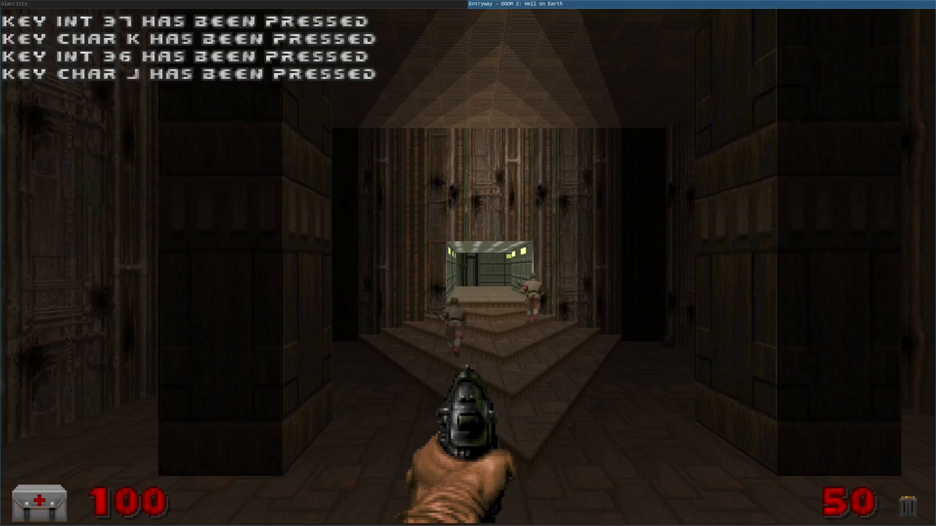
key(h)
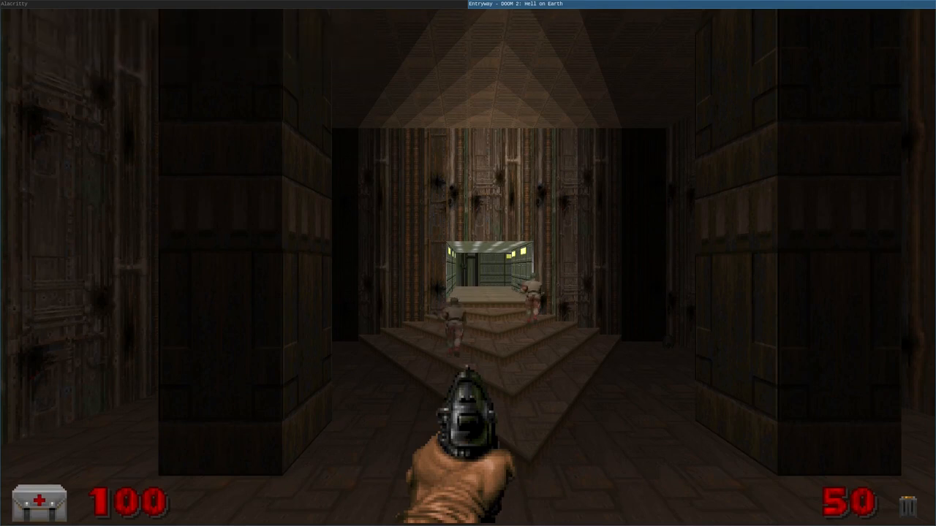
key(f)
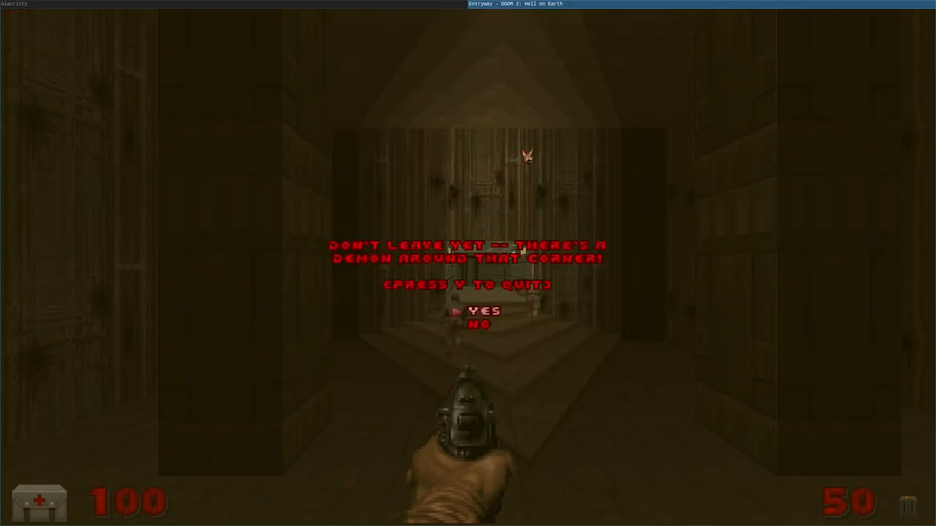
Confirm quitting GZDoom with Y, then reopen keypresses.zsc in vim.
key(y)
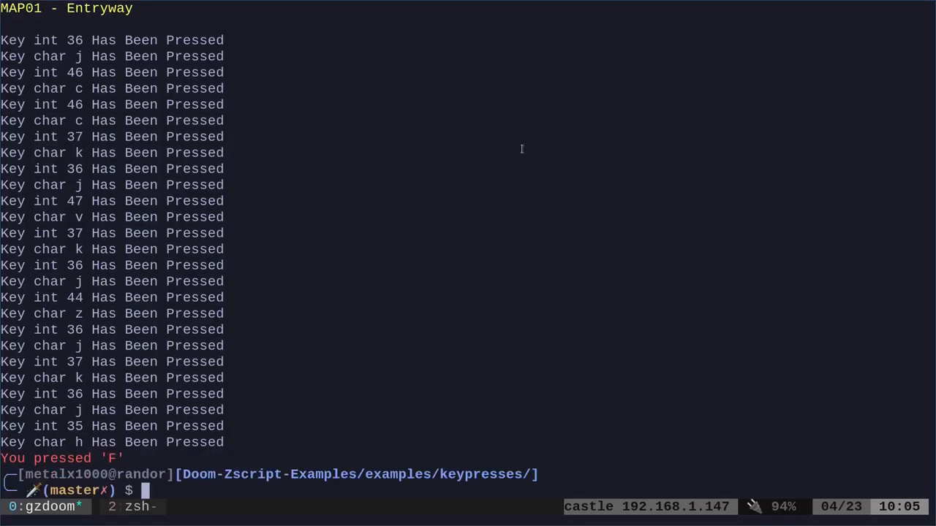
text(vim keypresses.zsc)
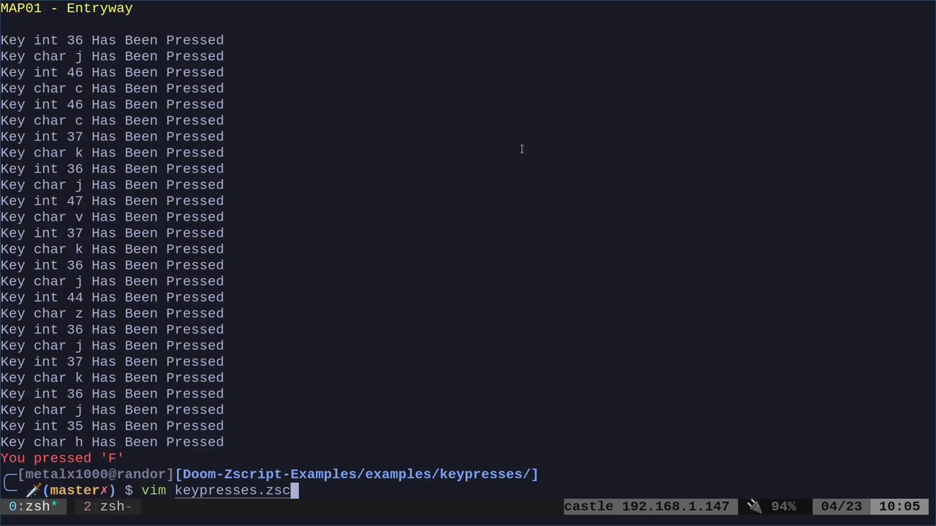
key(Return)
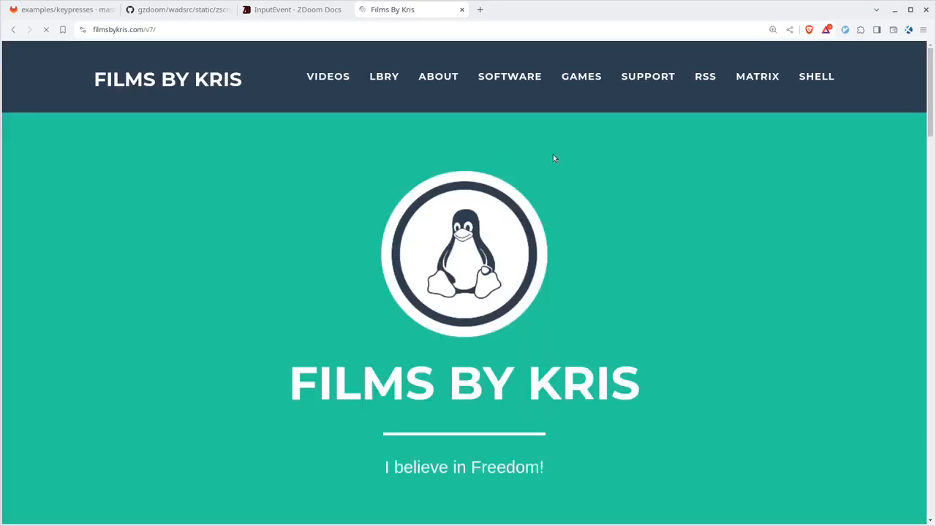
Go to the Support section and scroll through the Buy me a coffee, Liberapay, PayPal and Patreon links.
click(327, 76)
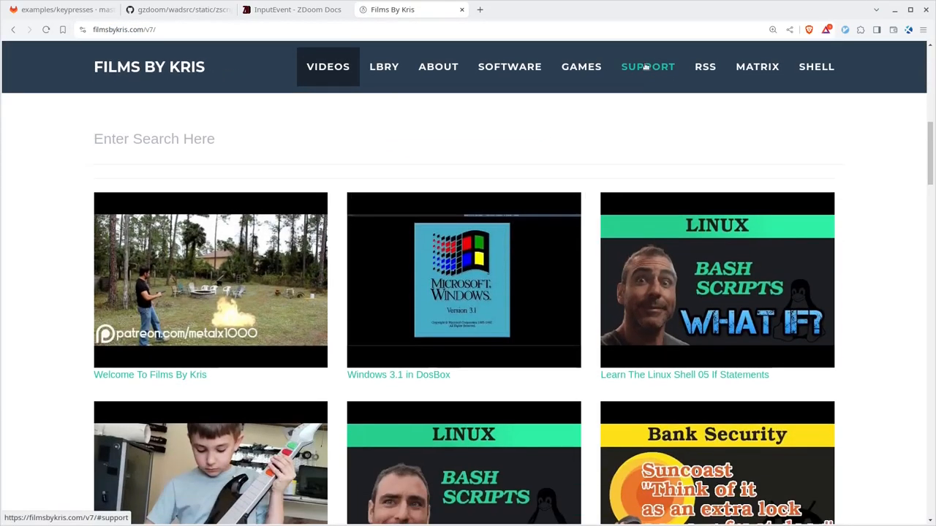
click(646, 67)
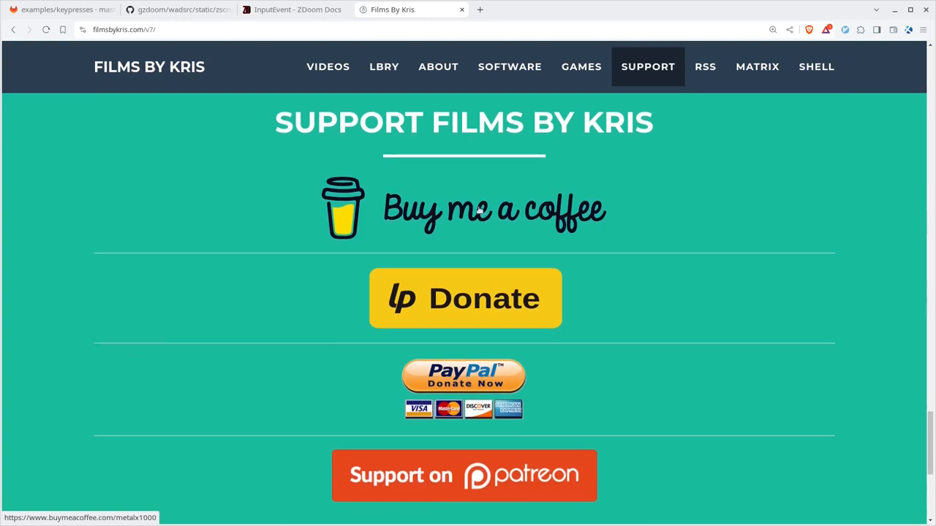
mouse_move(480, 374)
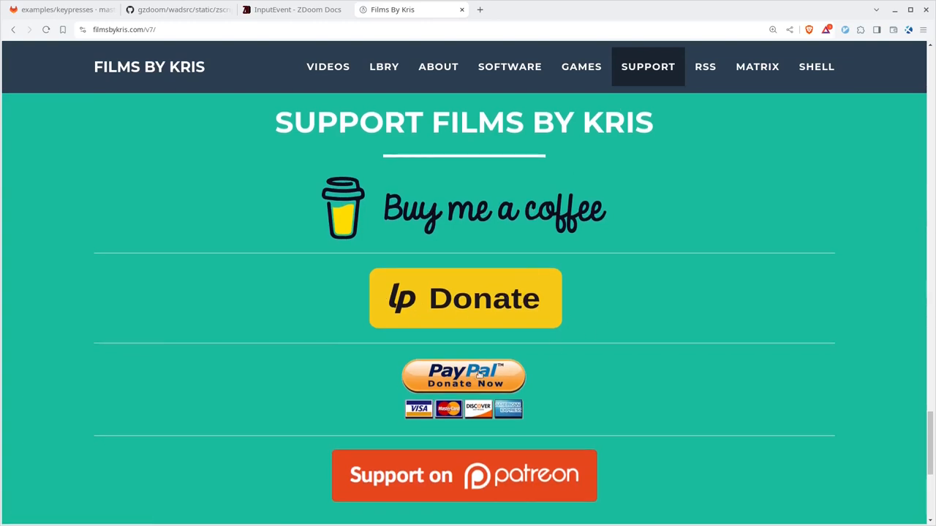
mouse_move(506, 467)
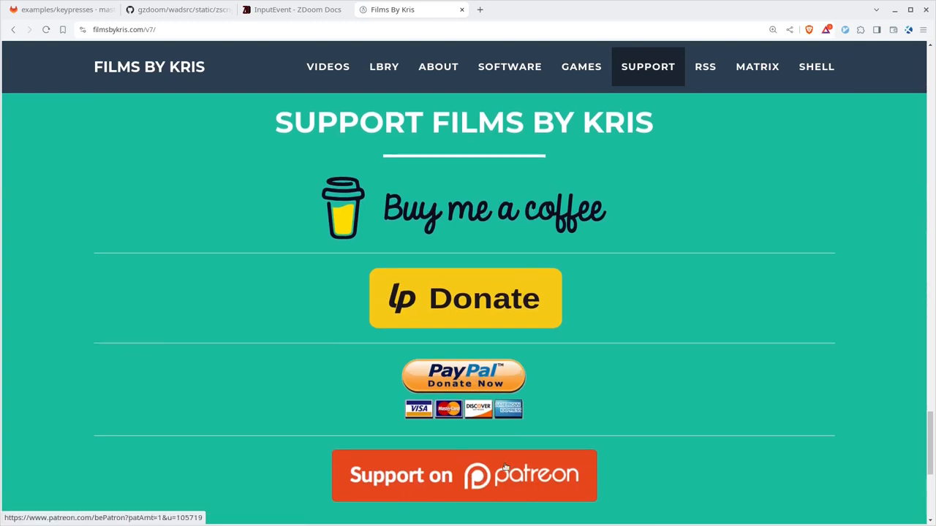
scroll(down, 3)
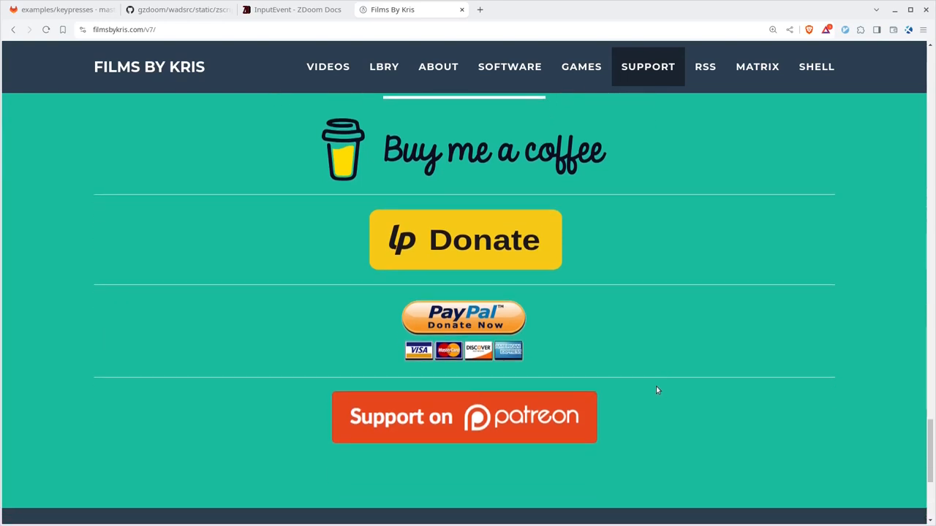
scroll(up, 3)
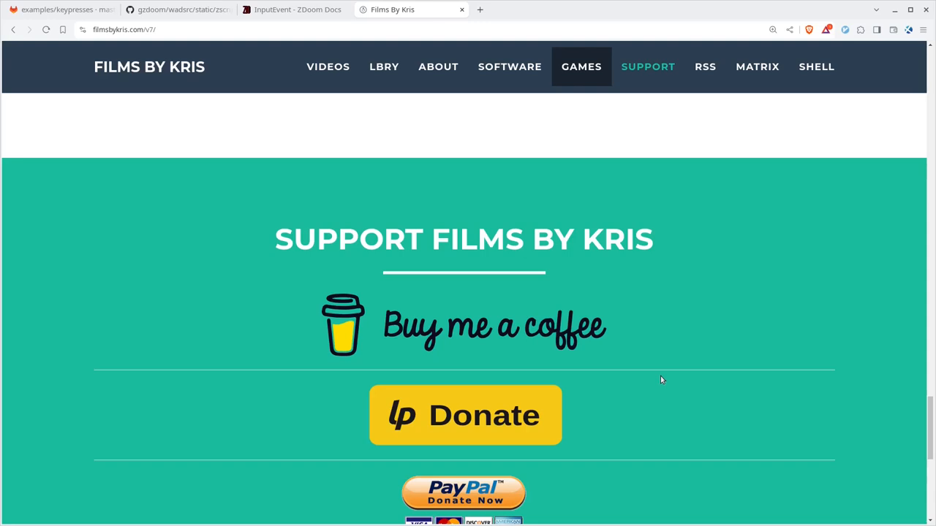
mouse_move(275, 243)
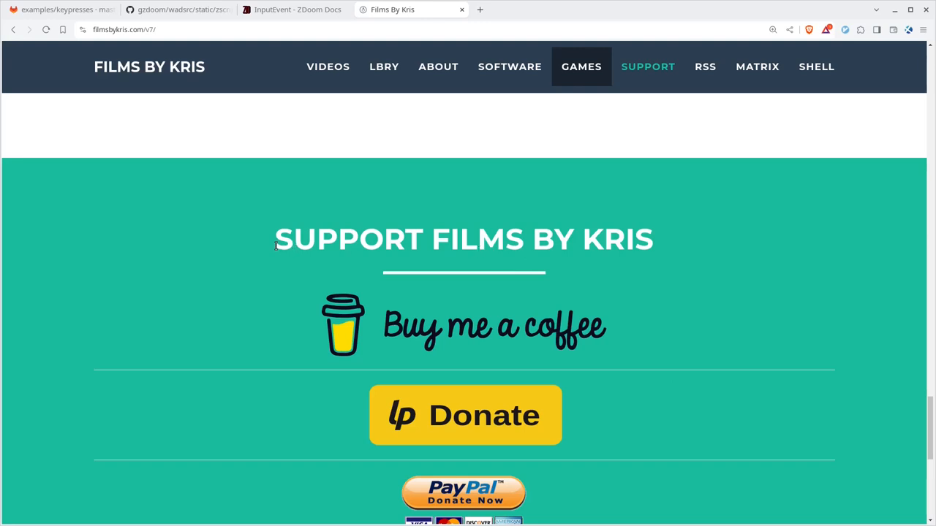
mouse_move(193, 22)
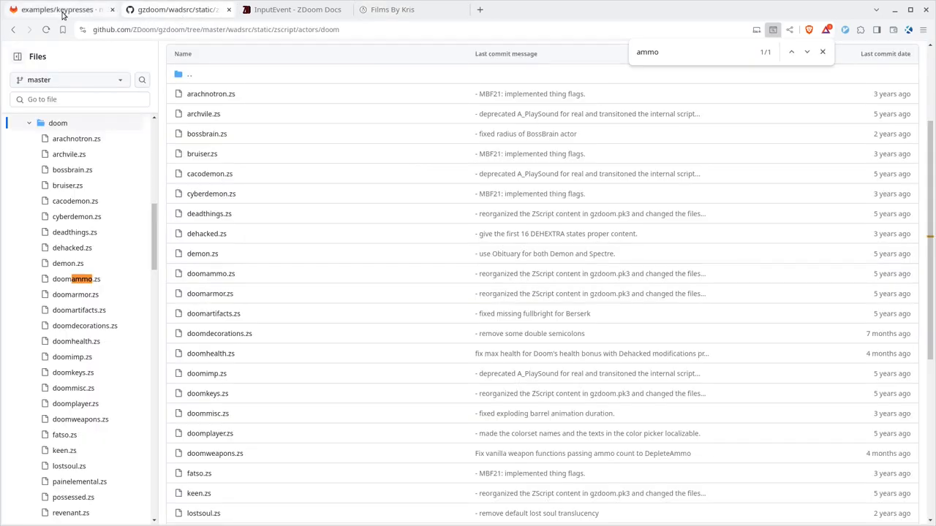
Return to the GitLab examples/keypresses folder of the Doom-Zscript-Examples repository.
click(57, 8)
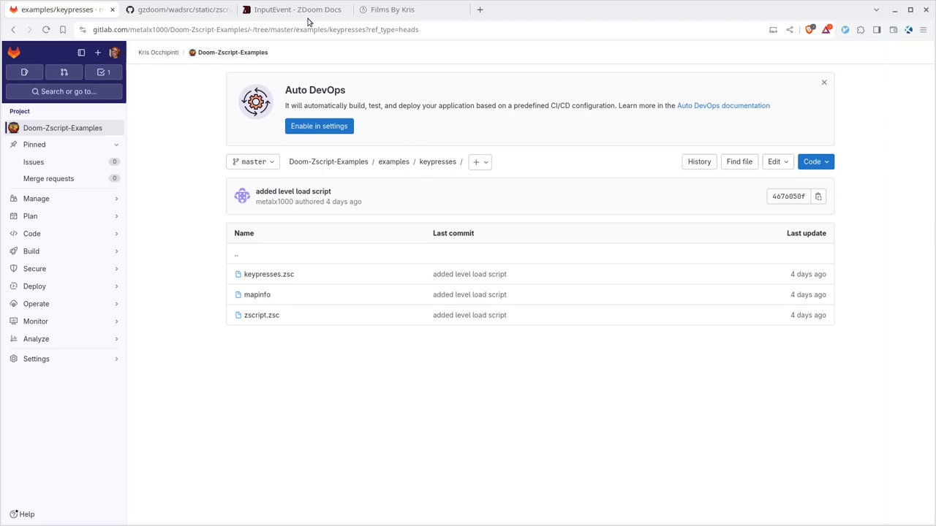
mouse_move(539, 380)
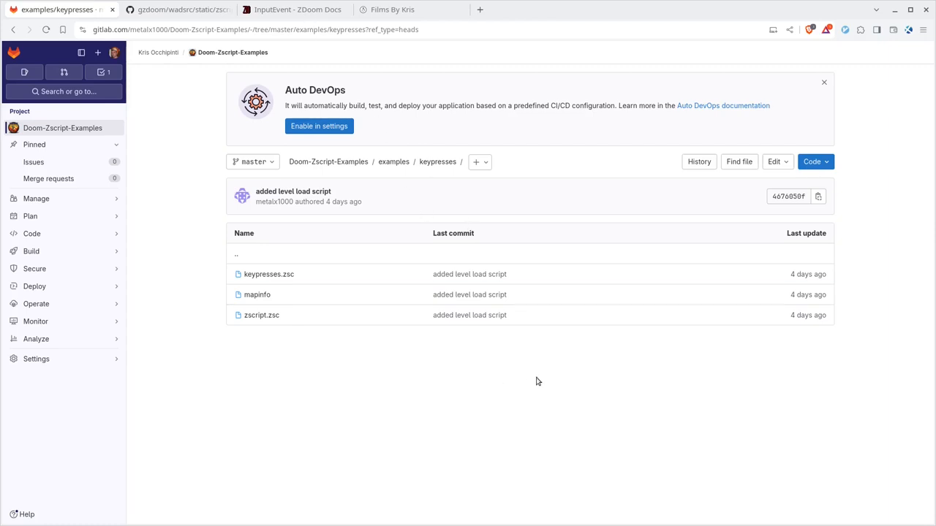